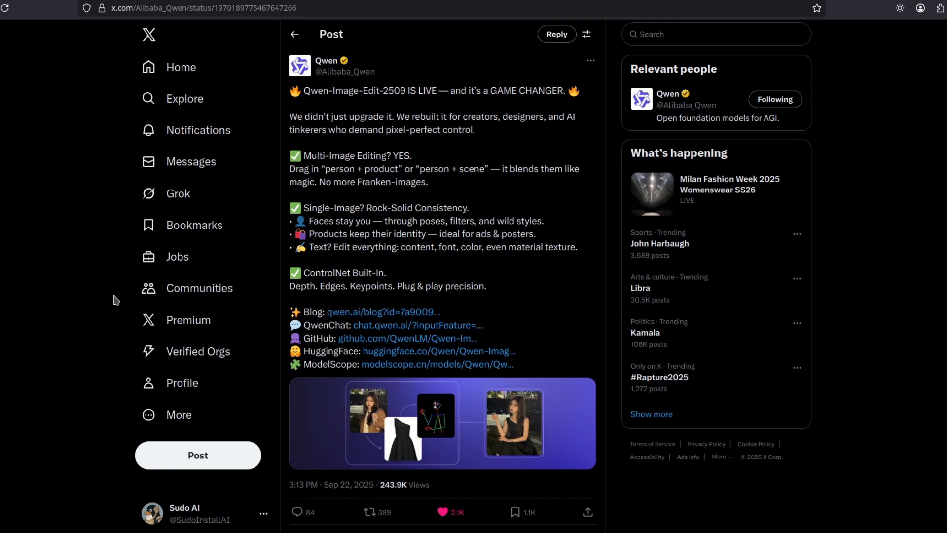
pyautogui.moveTo(108, 309)
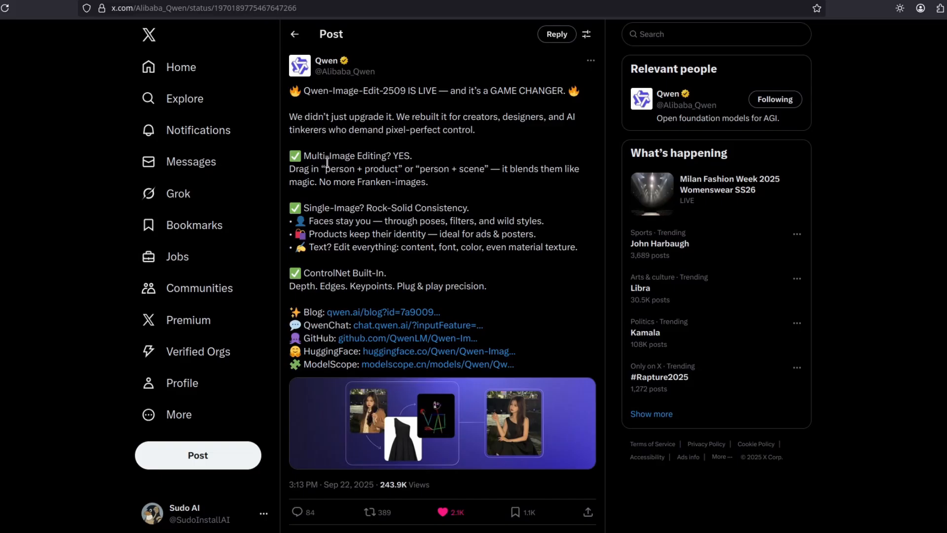
# - Switch to Qwen Chat and scroll through the earlier penguin image-edit conversation
pyautogui.doubleClick(315, 91)
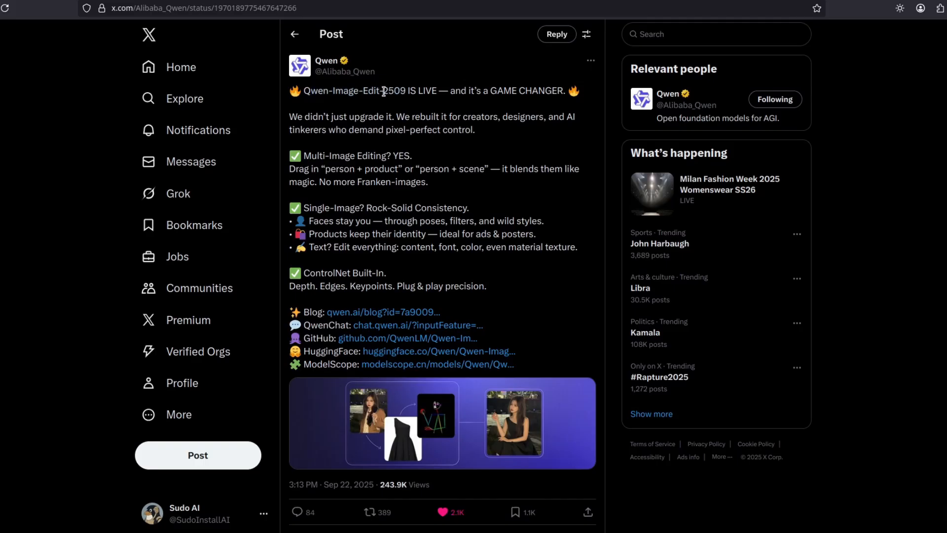
pyautogui.doubleClick(396, 91)
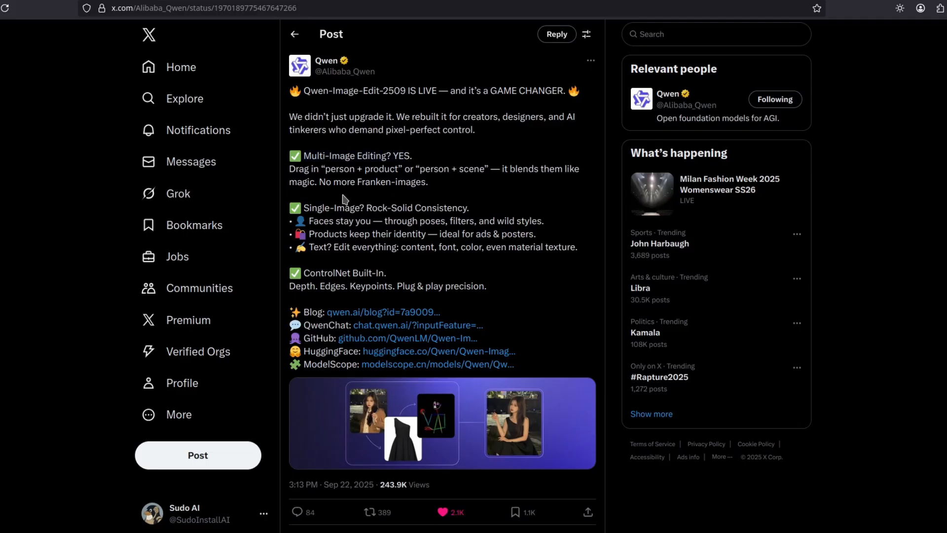
pyautogui.moveTo(391, 164)
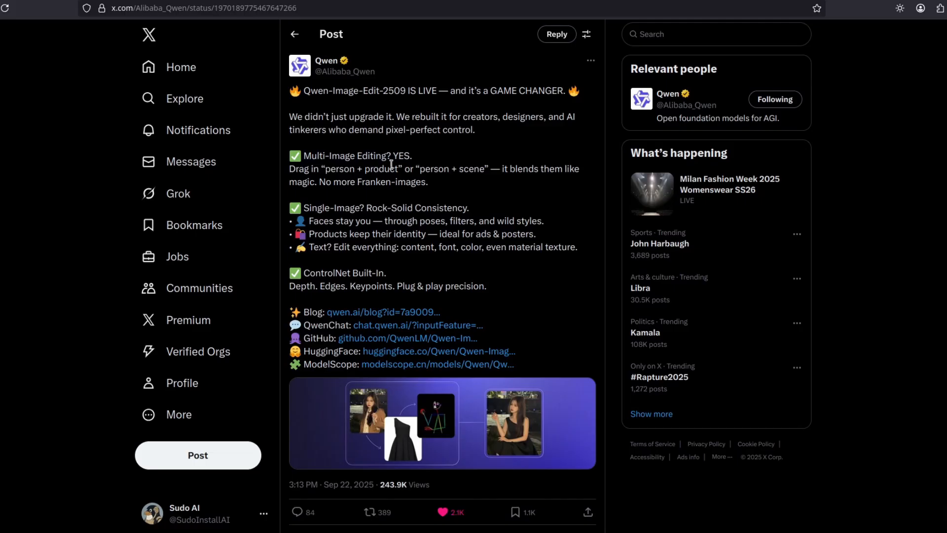
pyautogui.moveTo(459, 183)
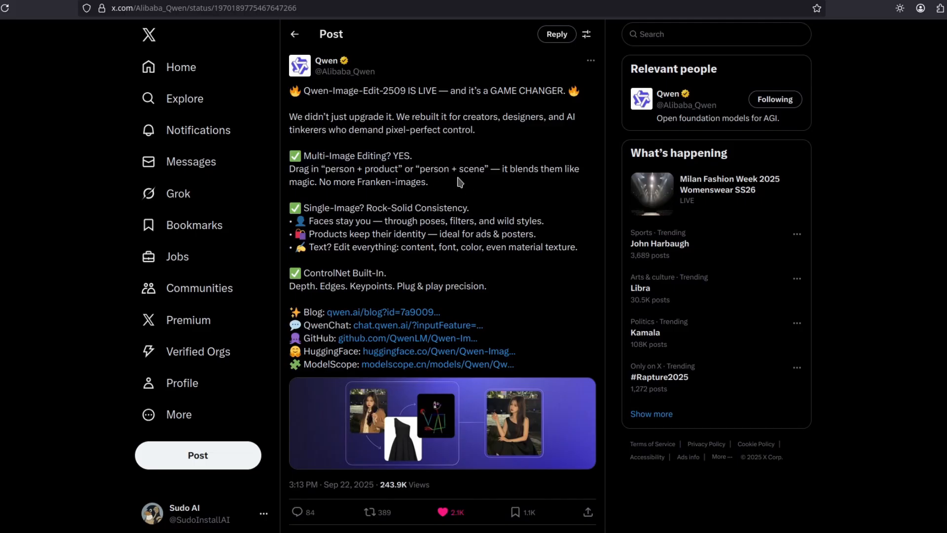
pyautogui.moveTo(431, 191)
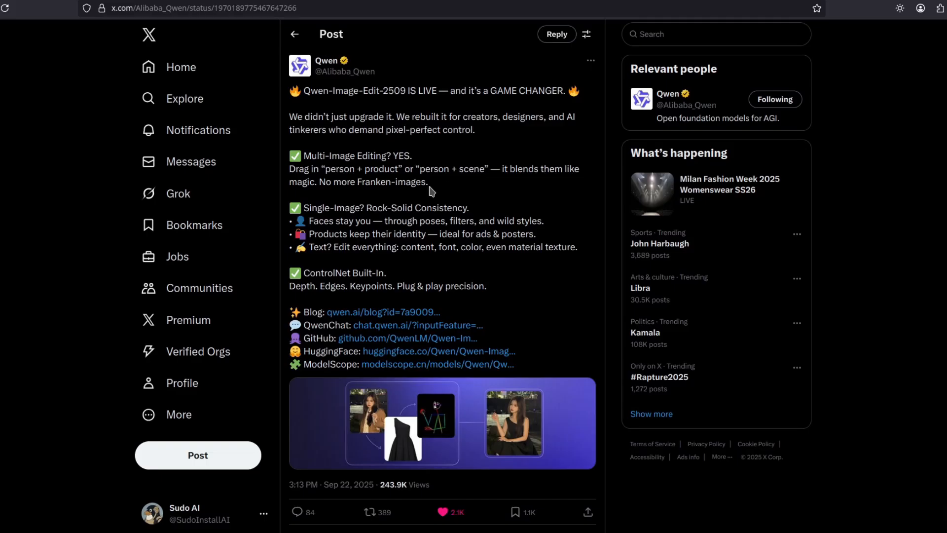
pyautogui.click(382, 312)
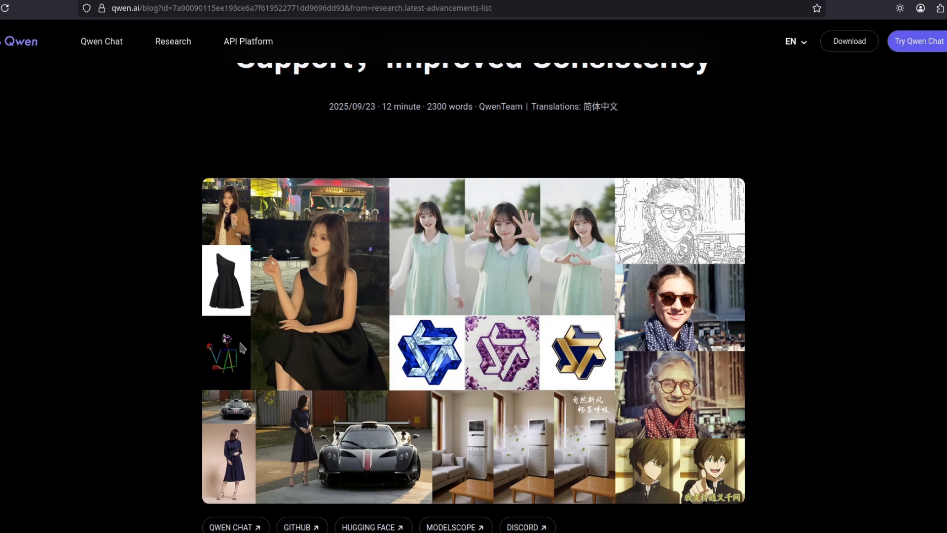
pyautogui.moveTo(371, 308)
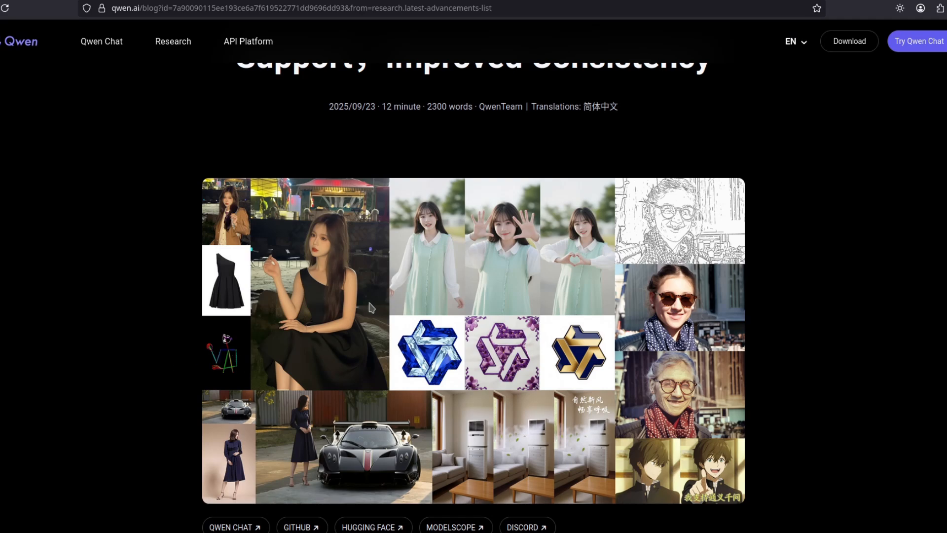
pyautogui.moveTo(328, 301)
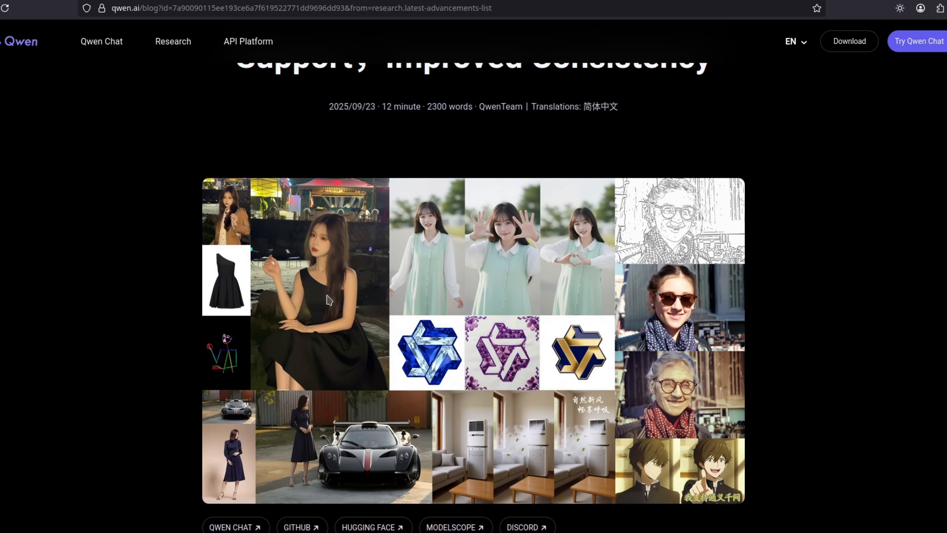
pyautogui.moveTo(350, 302)
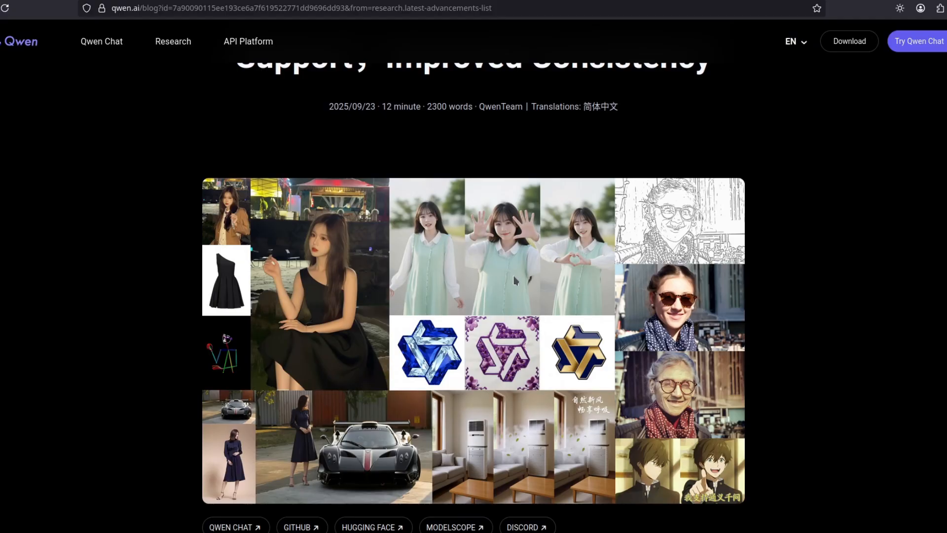
pyautogui.scroll(-3)
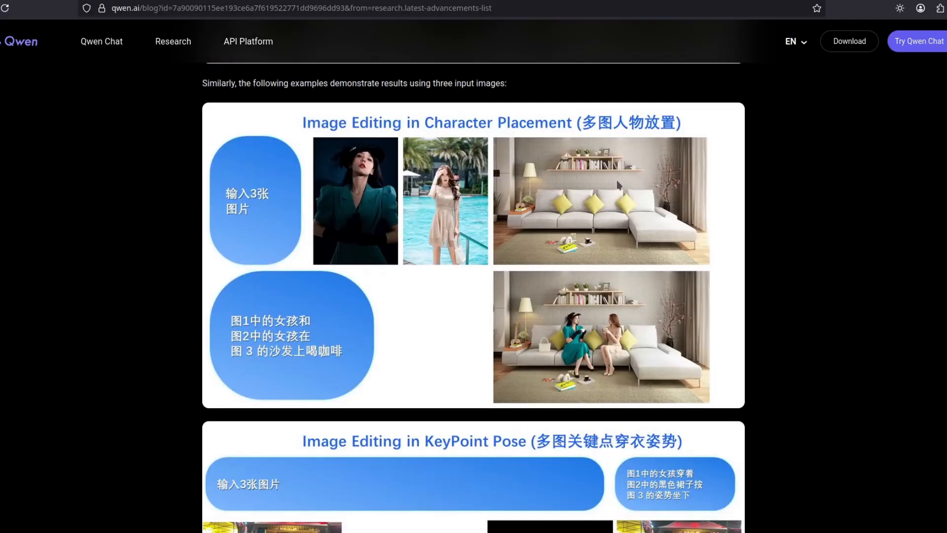
pyautogui.scroll(-3)
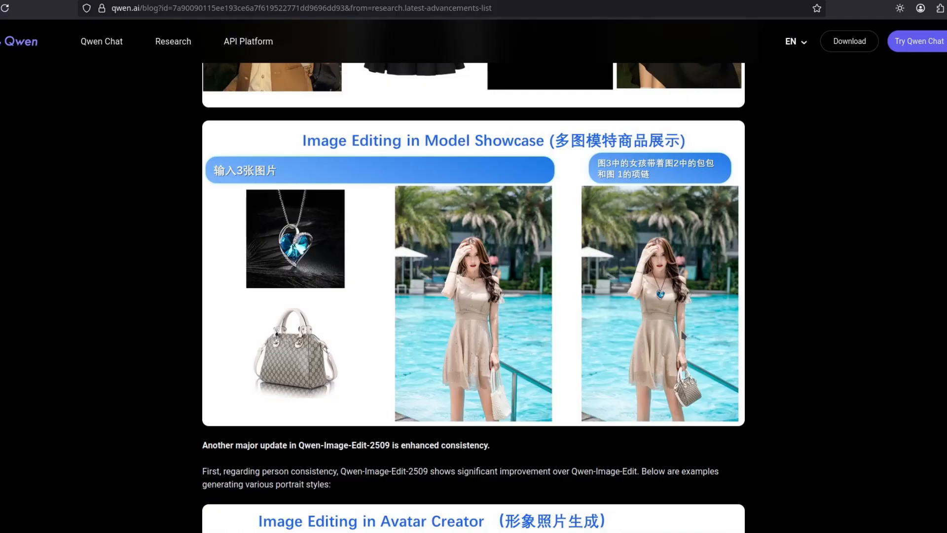
pyautogui.scroll(-3)
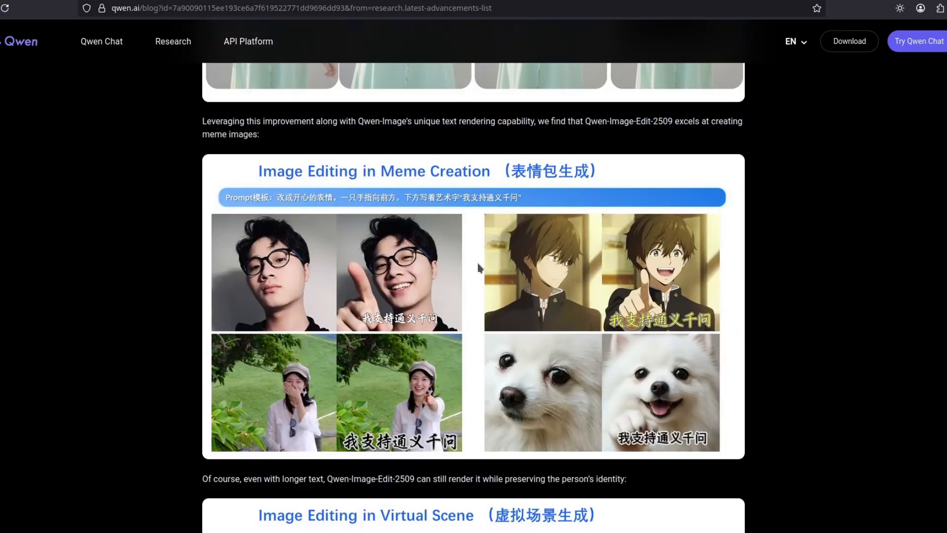
pyautogui.scroll(-3)
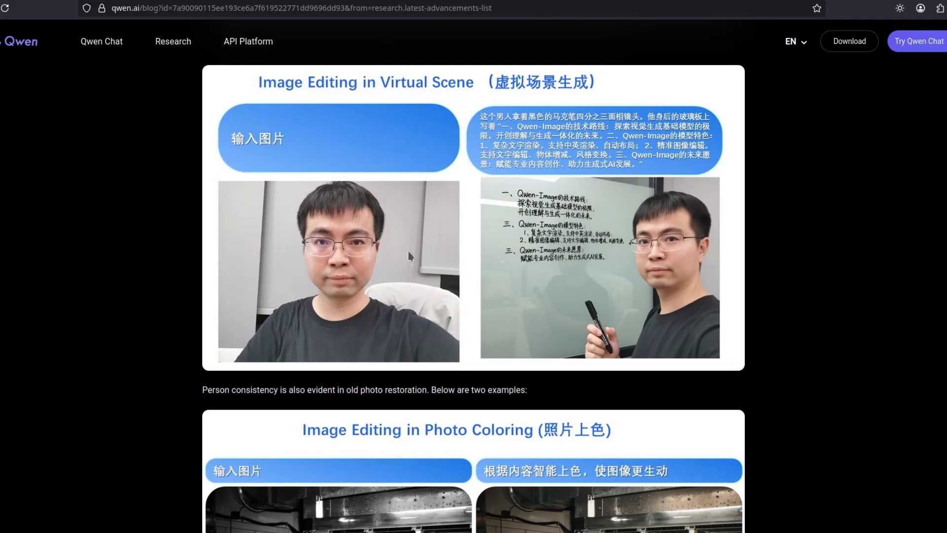
pyautogui.moveTo(636, 242)
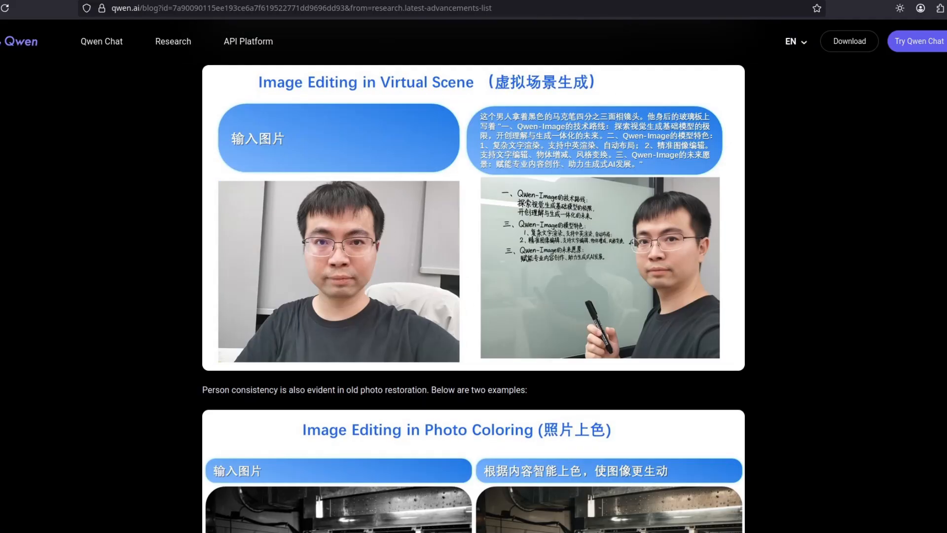
# - Scroll down to the Image Edit result showing the penguin seated opposite the woman
pyautogui.click(917, 41)
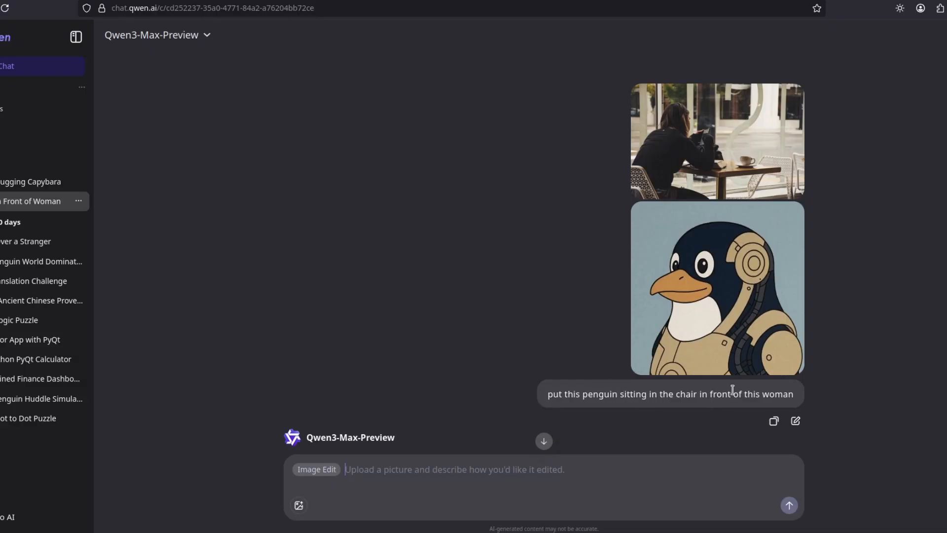
pyautogui.scroll(-3)
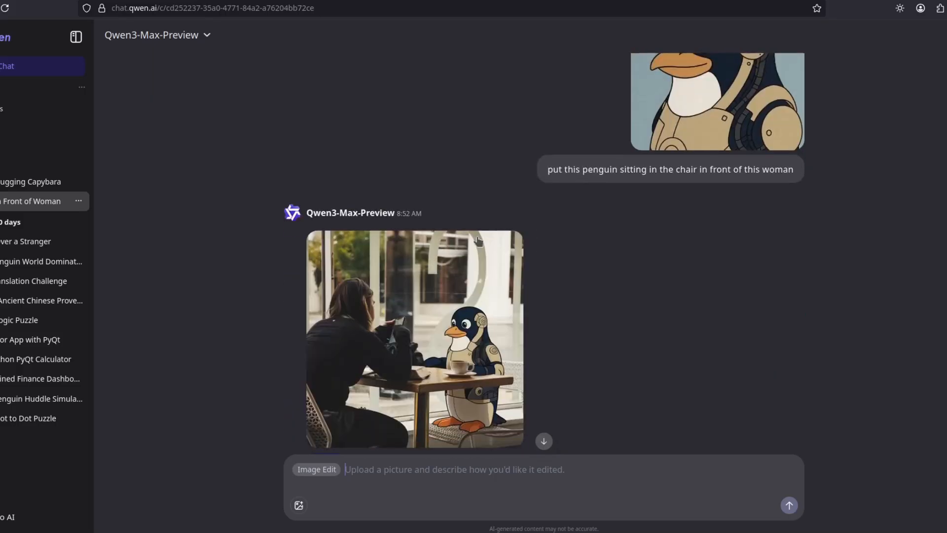
pyautogui.scroll(-3)
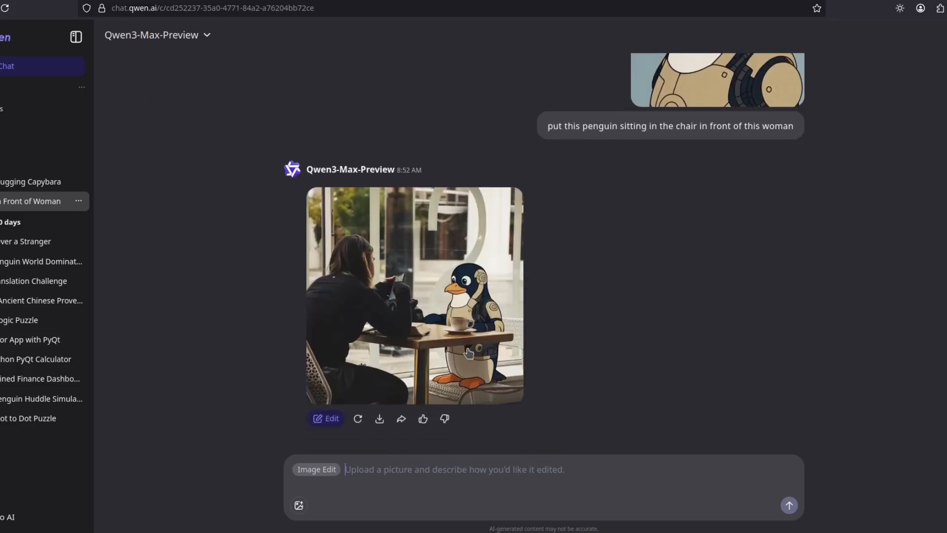
pyautogui.moveTo(570, 343)
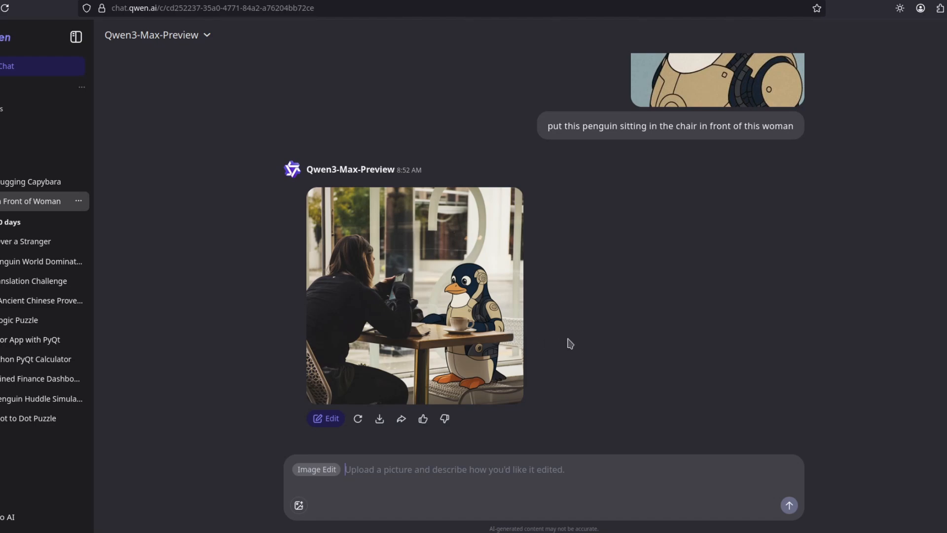
pyautogui.scroll(-3)
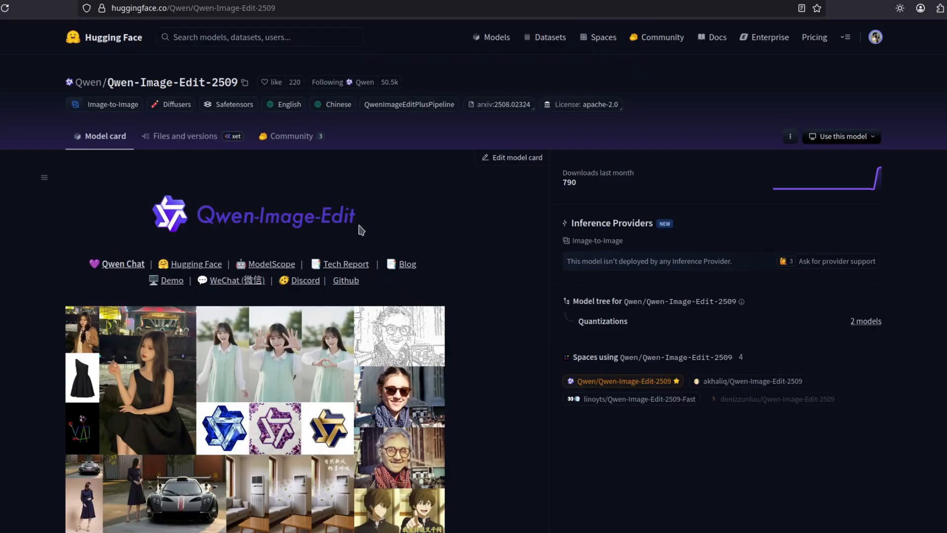
pyautogui.moveTo(483, 219)
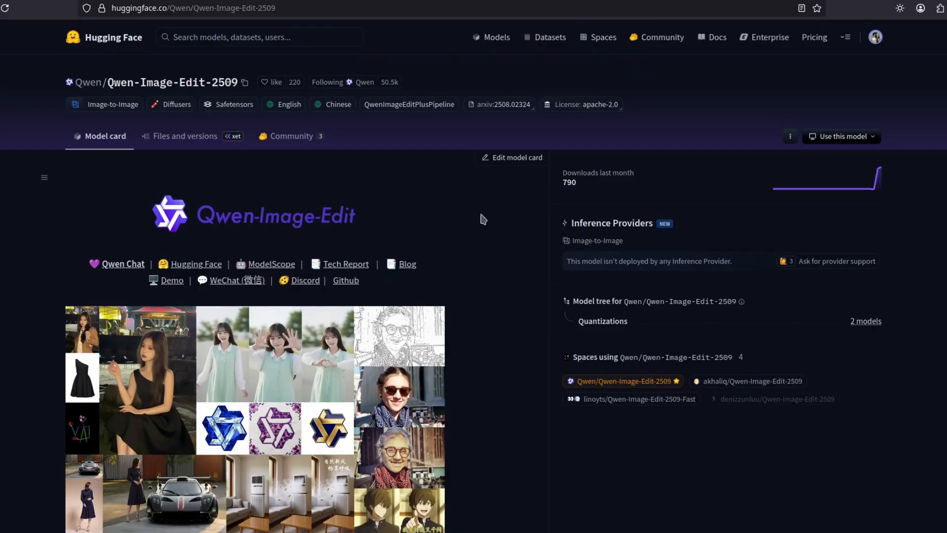
pyautogui.moveTo(490, 242)
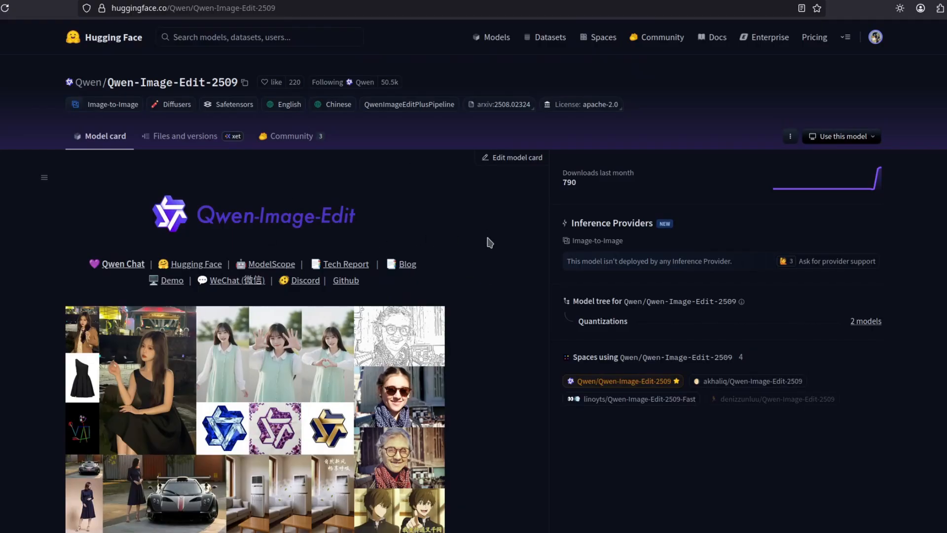
pyautogui.moveTo(172, 82)
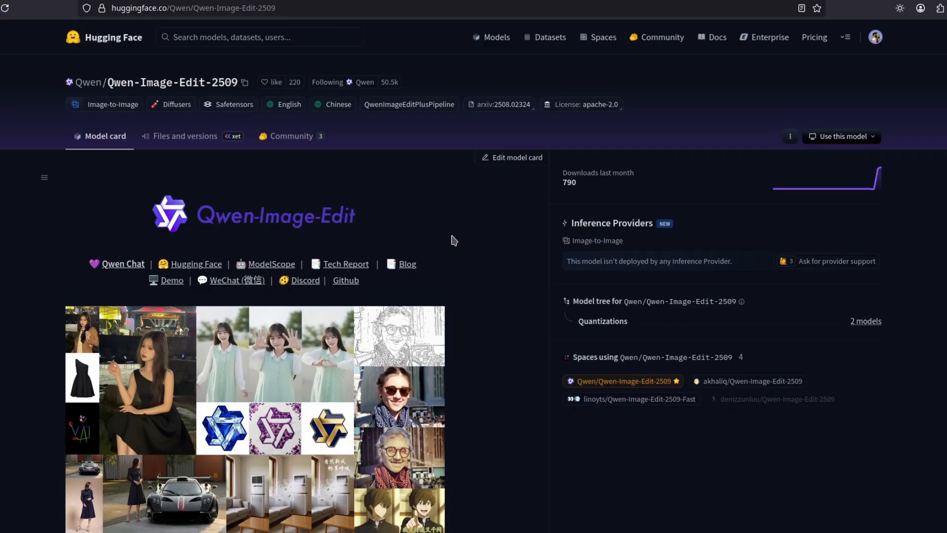
# - Scroll the Qwen-Image-Edit-2509 model card down to its Introduction section
pyautogui.scroll(-3)
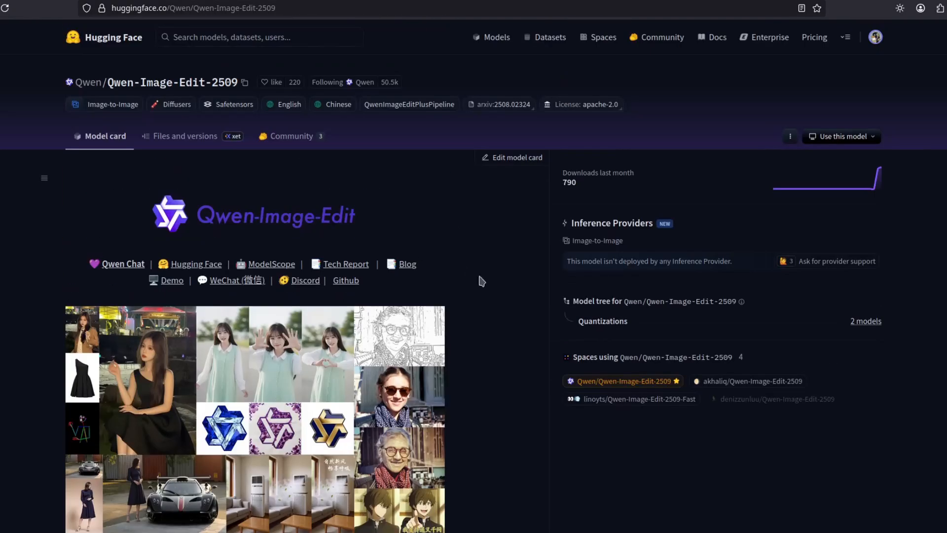
pyautogui.scroll(-3)
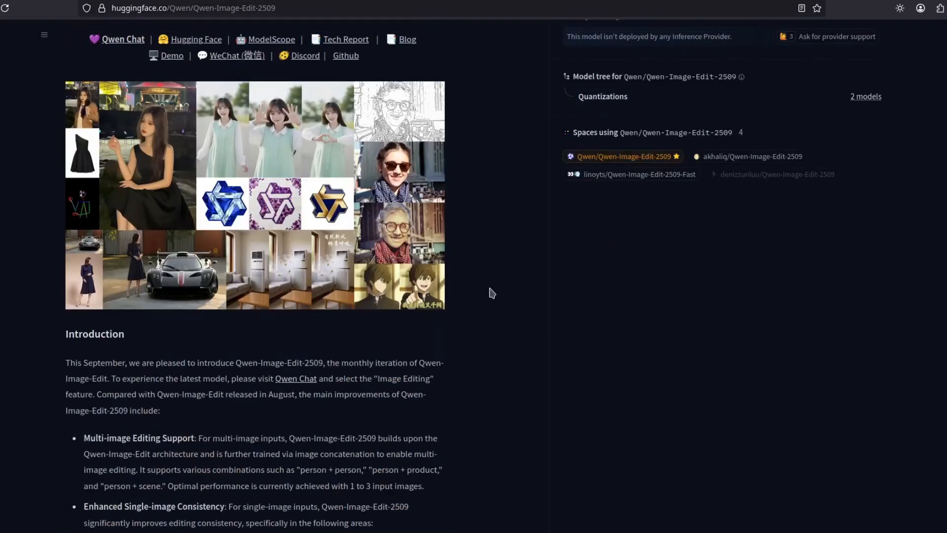
pyautogui.click(185, 136)
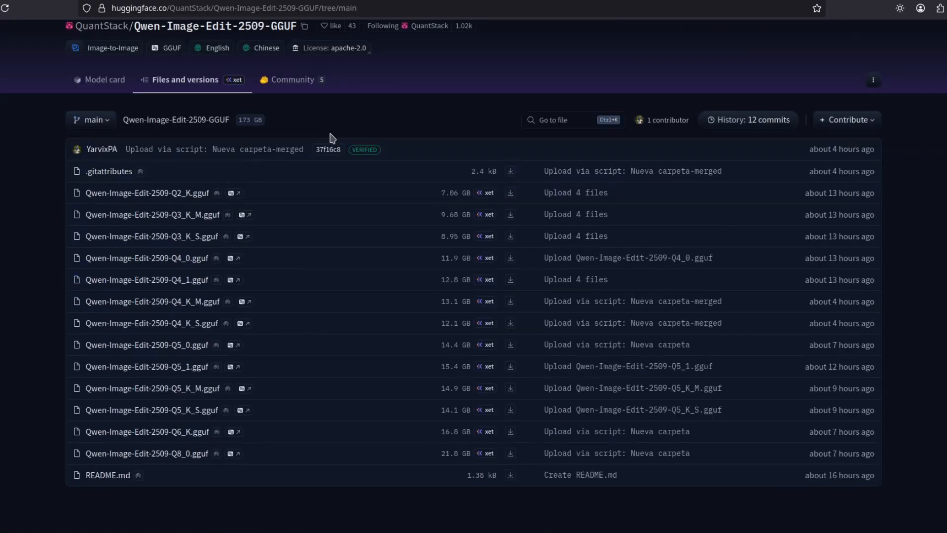
pyautogui.moveTo(229, 368)
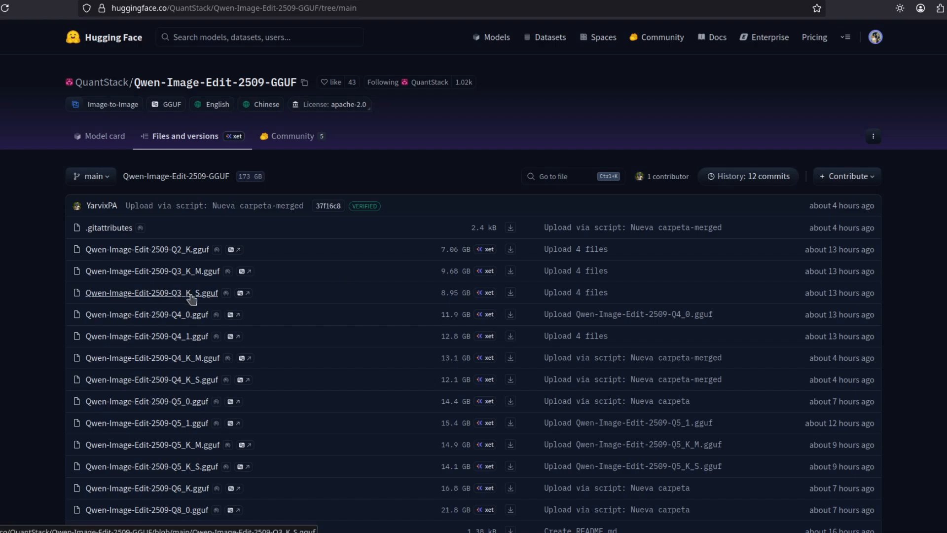
pyautogui.moveTo(202, 296)
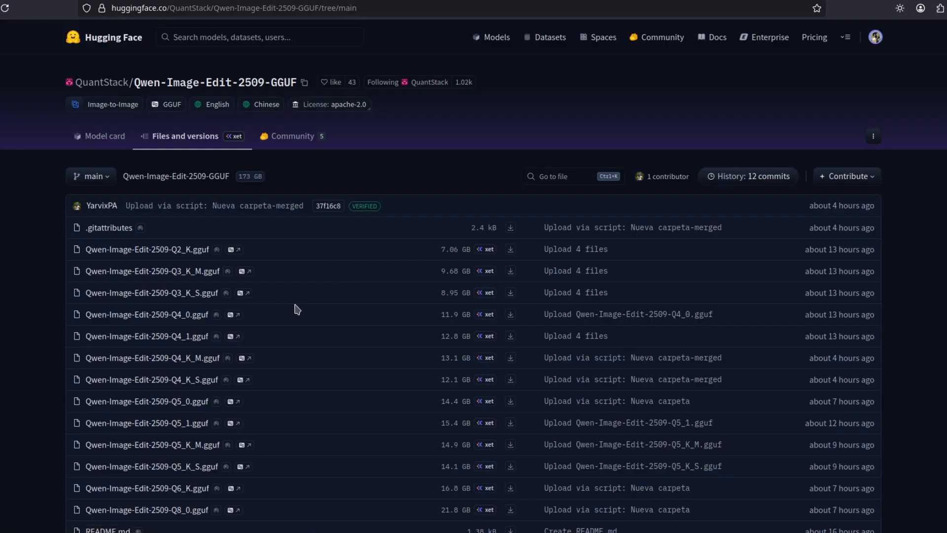
# - Show the QuantStack Qwen-Image-Edit-2509-GGUF files, with quantized GGUF files from Q2 to Q8
pyautogui.click(24, 29)
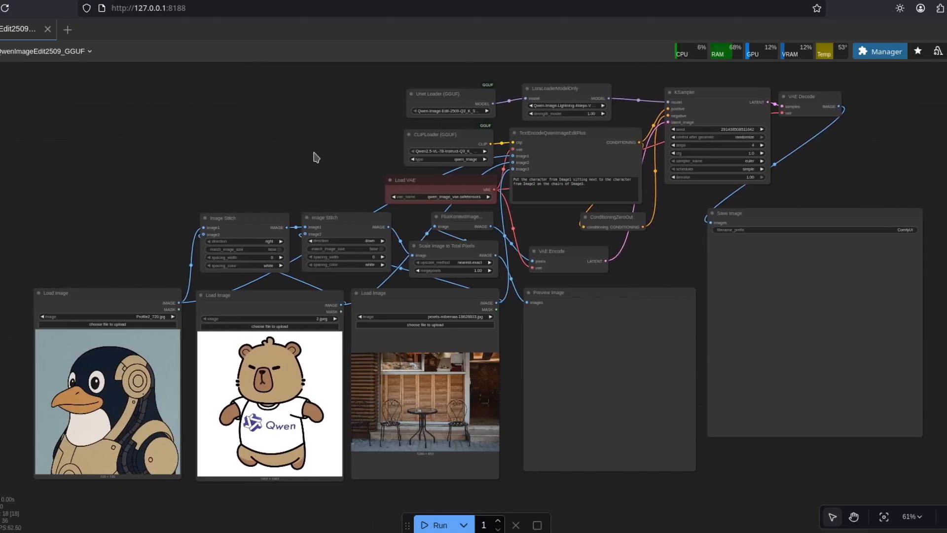
pyautogui.moveTo(314, 137)
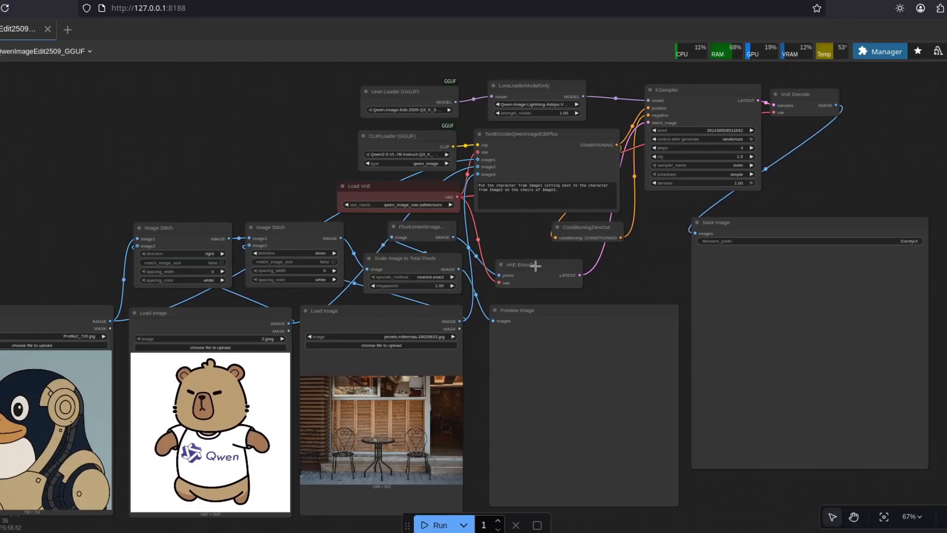
# - Load the QwenImageEdit2509_GGUF workflow and zoom in on the Load Image nodes and TextEncodeQwenImageEditPlus prompt
pyautogui.scroll(-3)
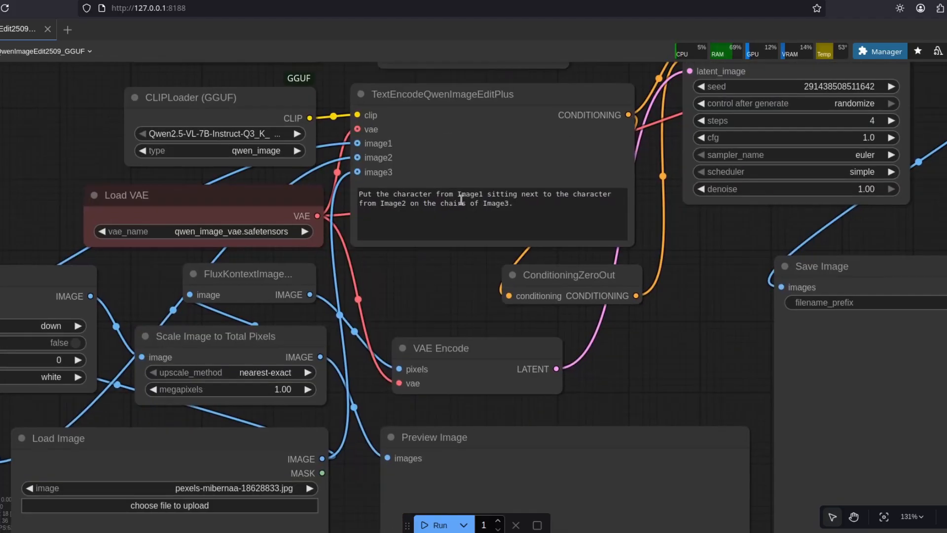
pyautogui.doubleClick(469, 194)
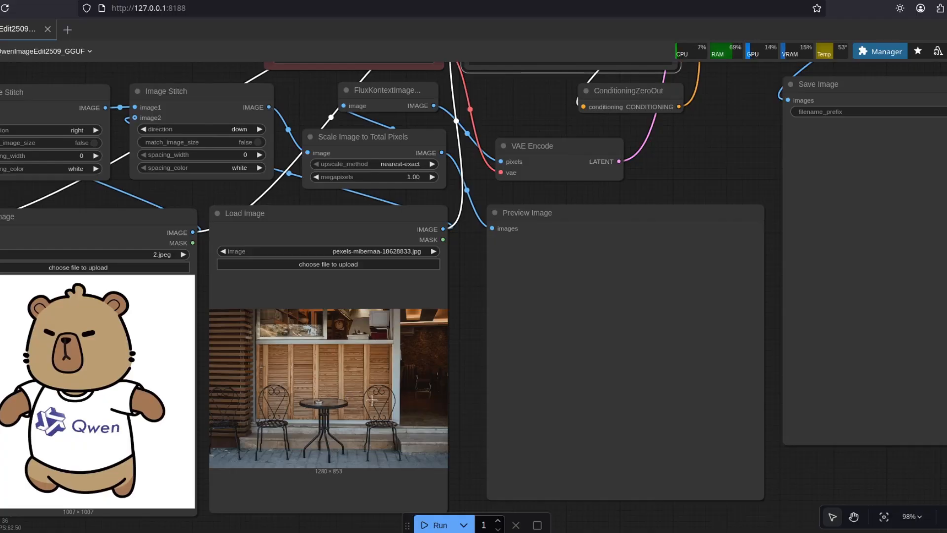
pyautogui.scroll(-3)
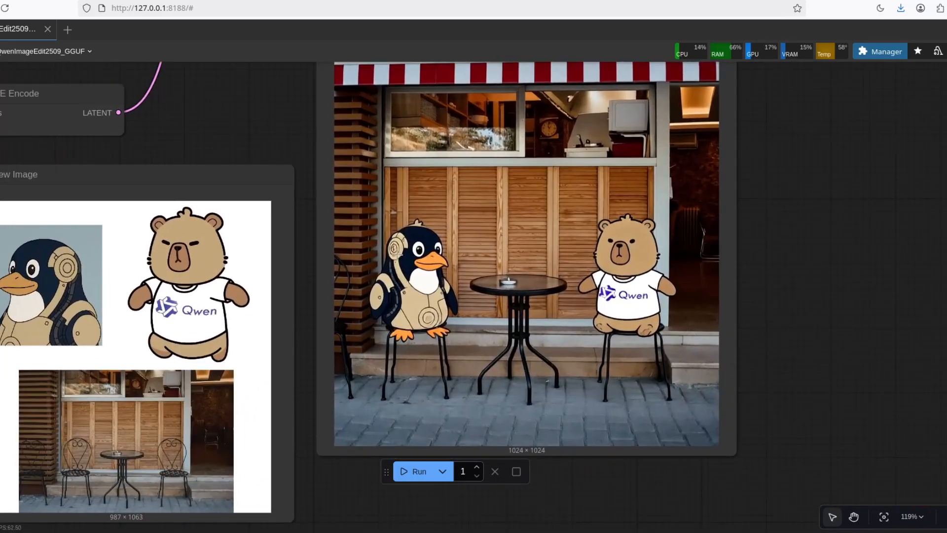
pyautogui.moveTo(636, 259)
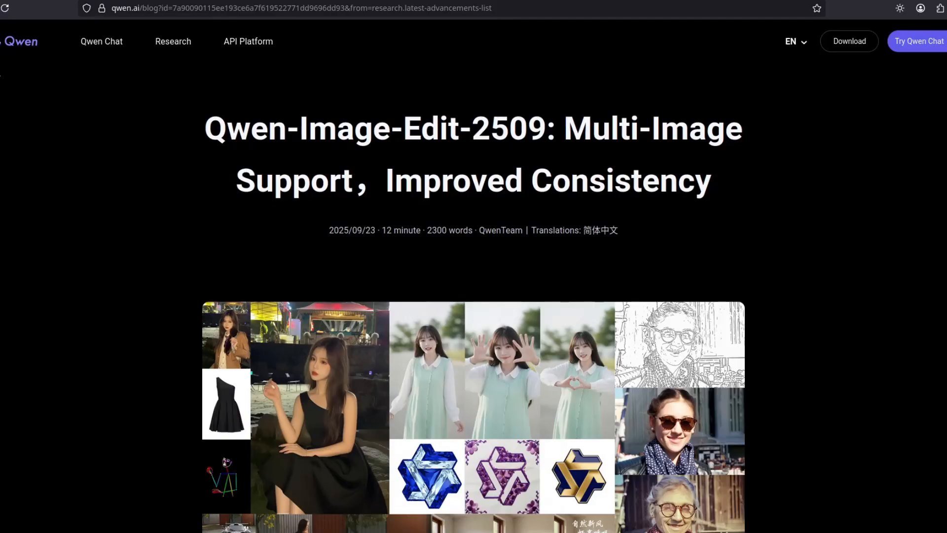
pyautogui.moveTo(138, 223)
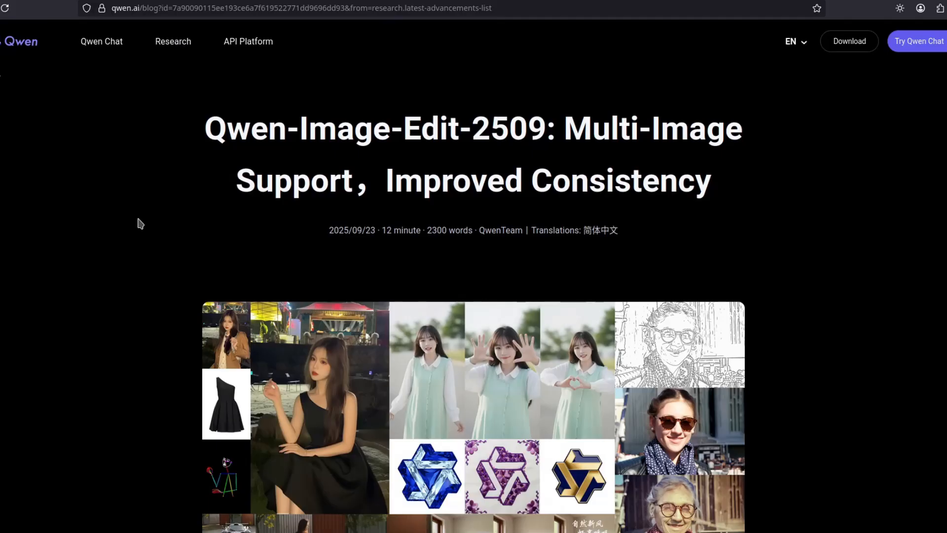
pyautogui.moveTo(152, 224)
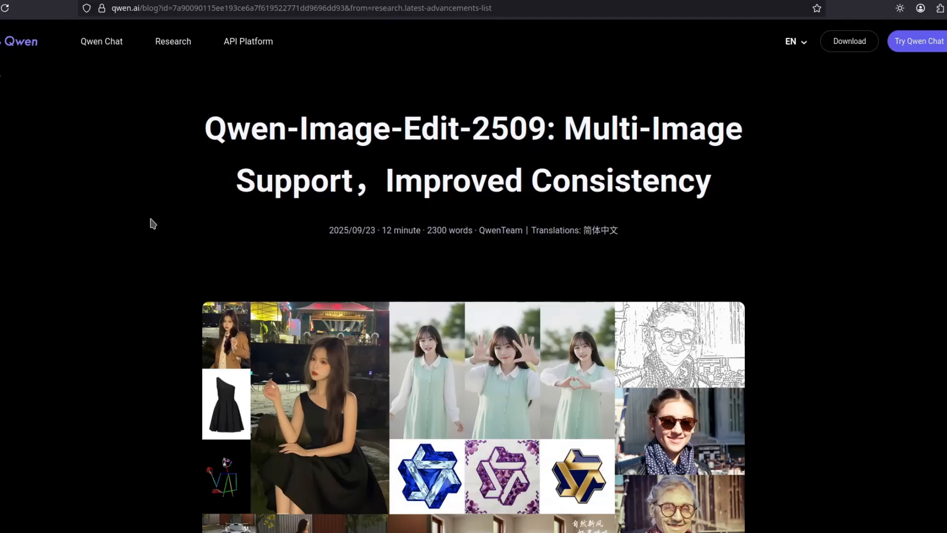